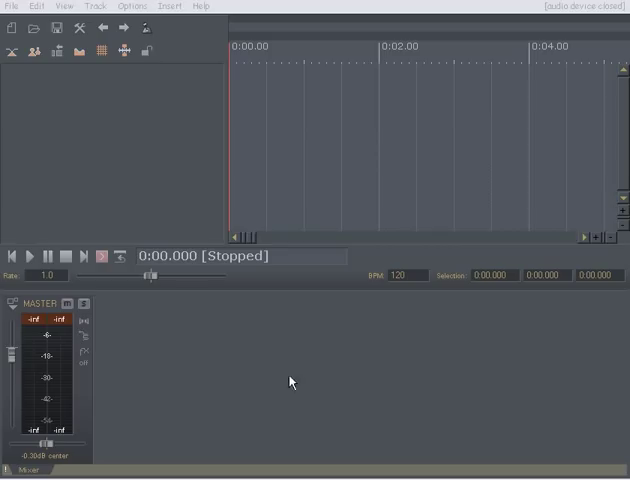
mouse_move(406, 376)
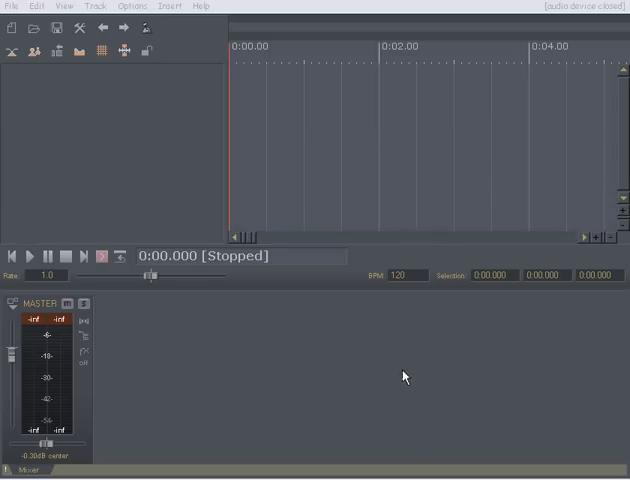
mouse_move(362, 364)
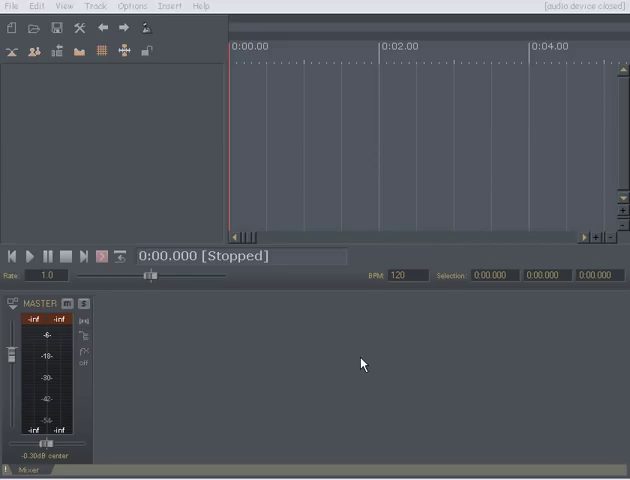
mouse_move(396, 316)
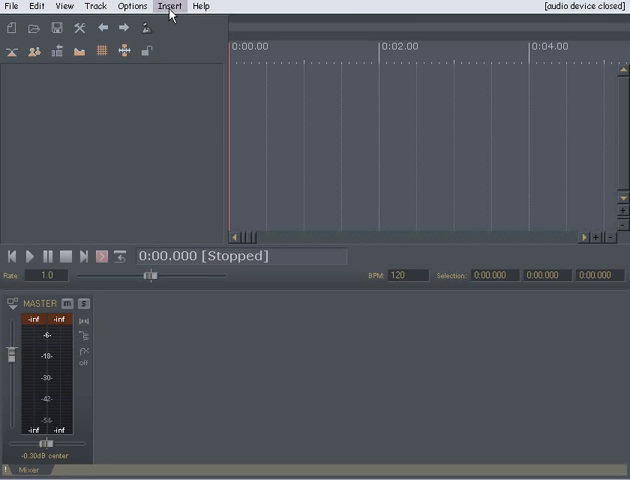
Import all the multitrack WAV stems from the mix folder, each placed on its own track.
click(170, 6)
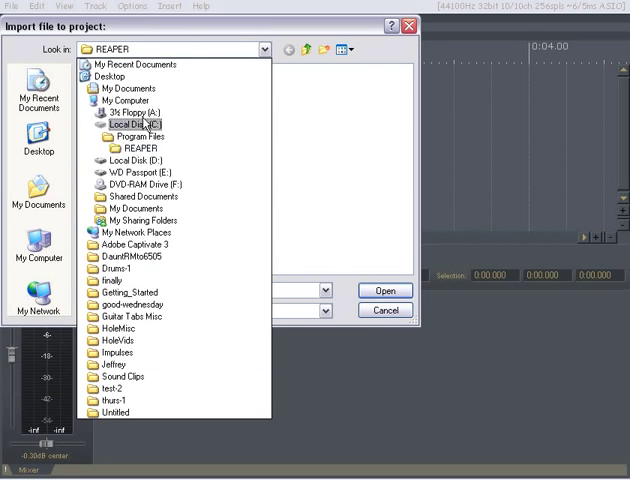
double_click(120, 316)
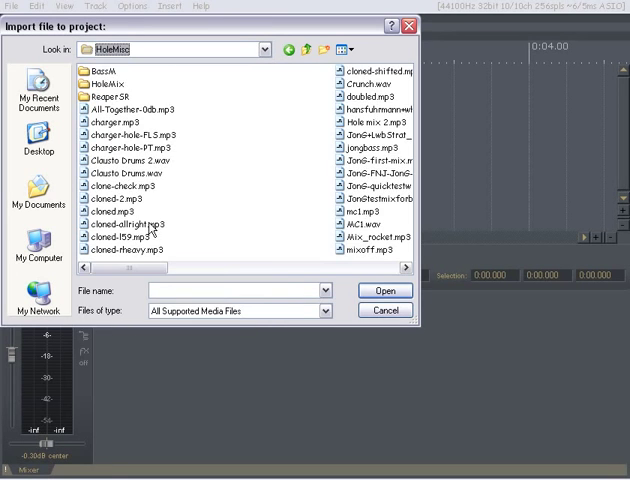
double_click(104, 84)
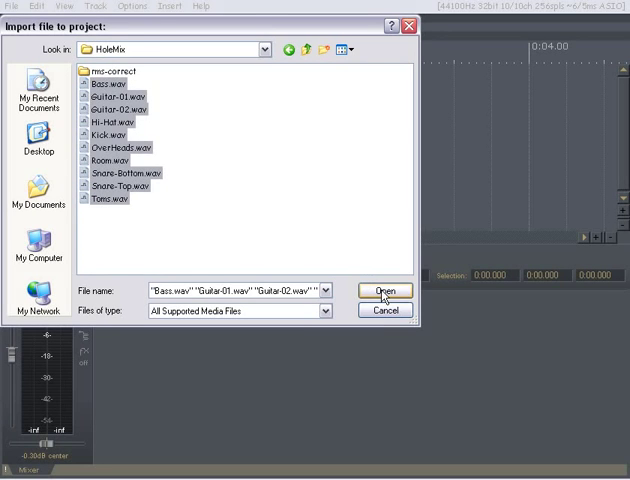
click(384, 292)
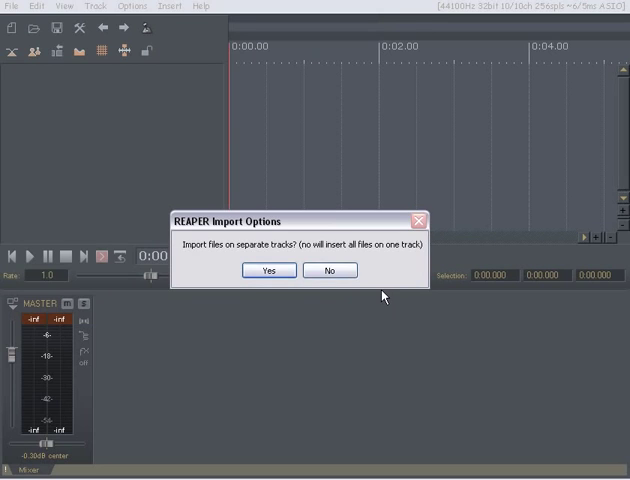
mouse_move(330, 270)
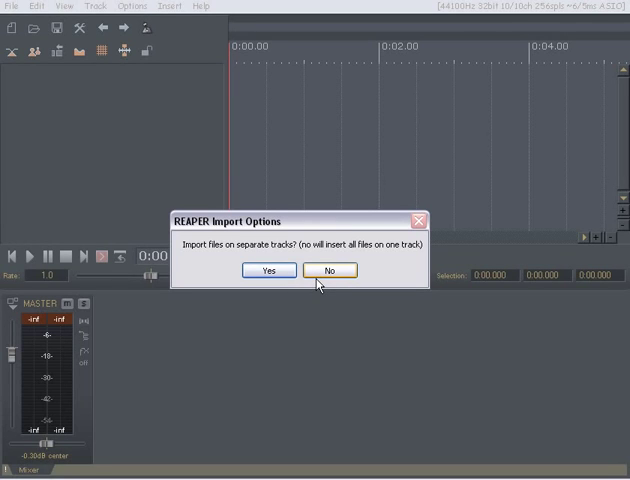
mouse_move(268, 270)
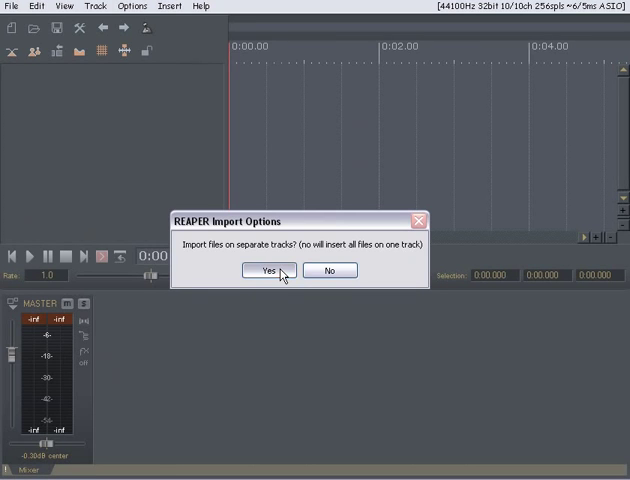
click(268, 270)
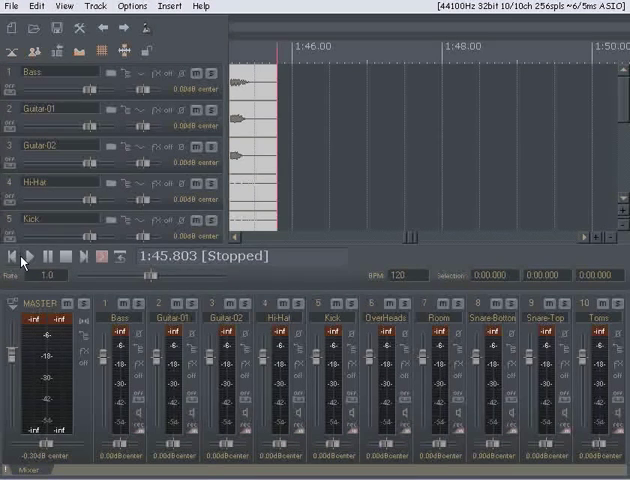
Return to project start and scroll through the track list to reach the drum tracks.
click(14, 256)
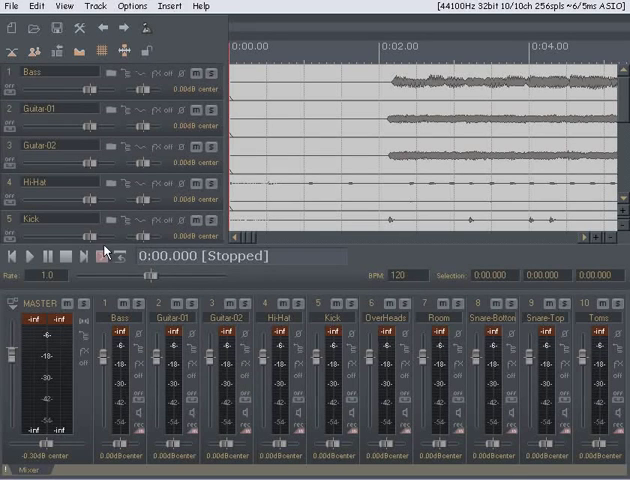
mouse_move(58, 236)
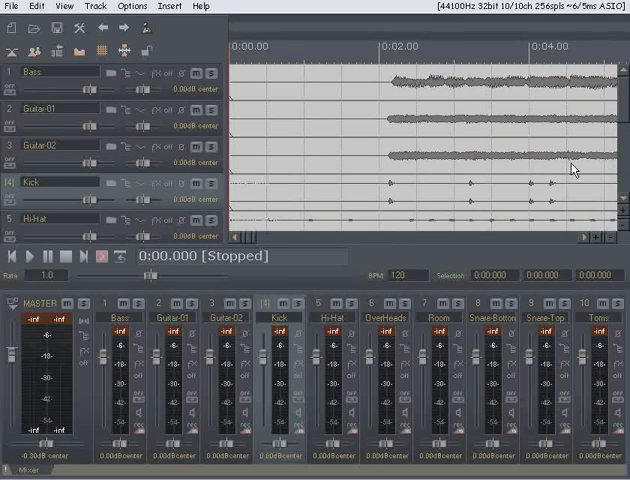
scroll(down, 3)
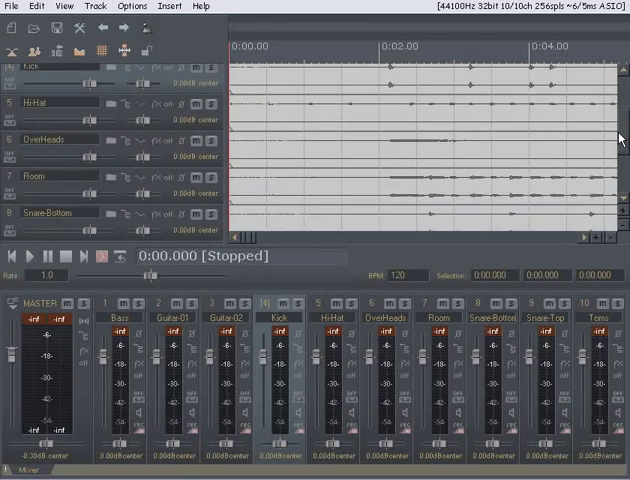
scroll(down, 3)
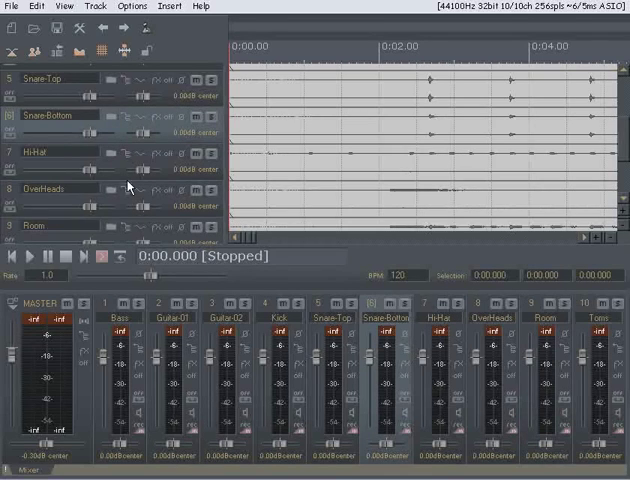
scroll(down, 3)
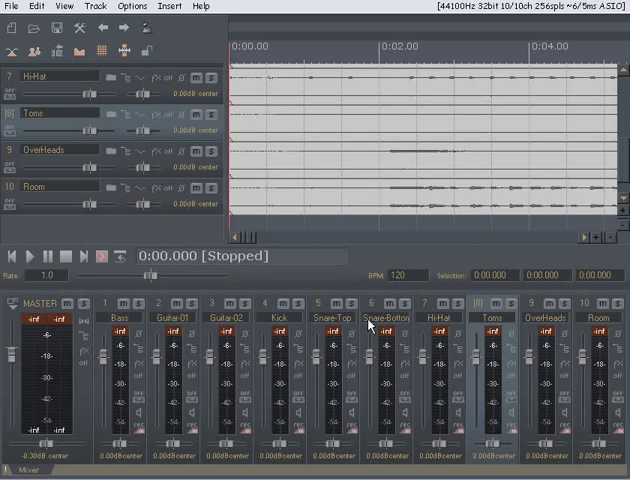
mouse_move(168, 184)
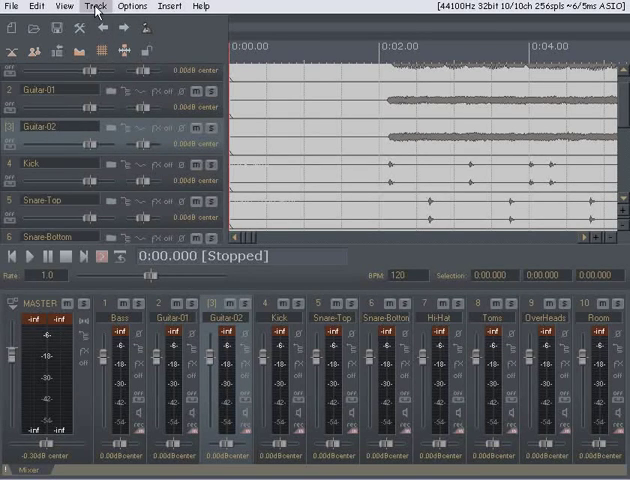
Insert a new track above Kick and begin naming it 'Drum S...' for the drum submix.
click(96, 6)
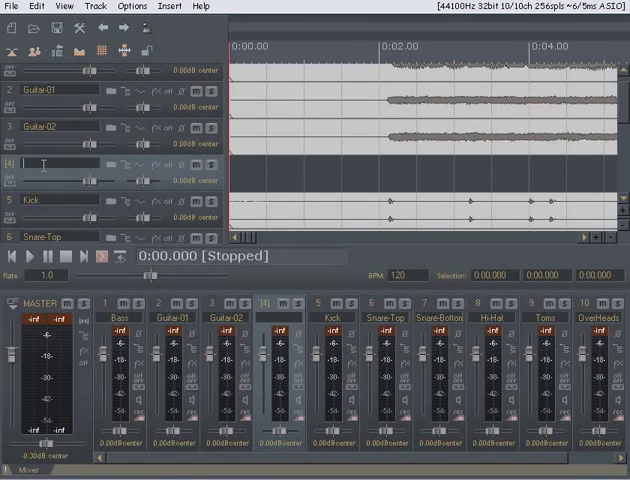
text(Drum Submix)
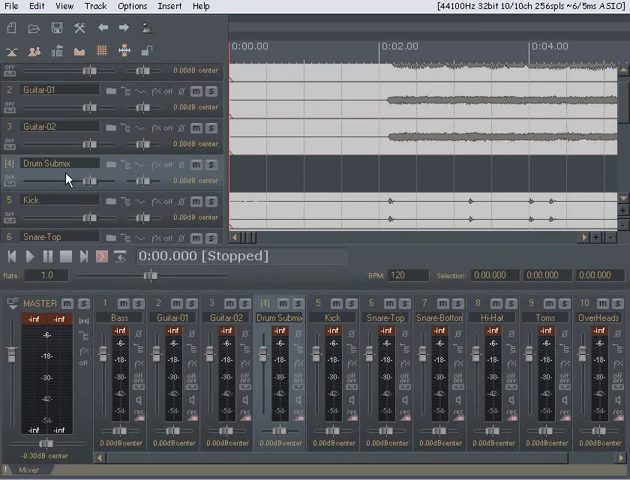
mouse_move(112, 170)
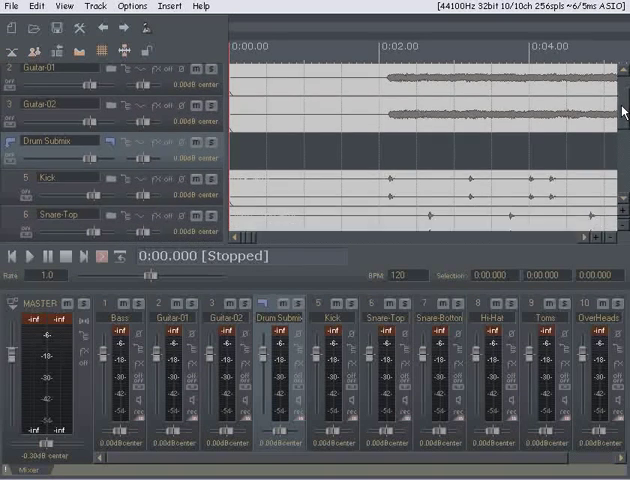
scroll(down, 3)
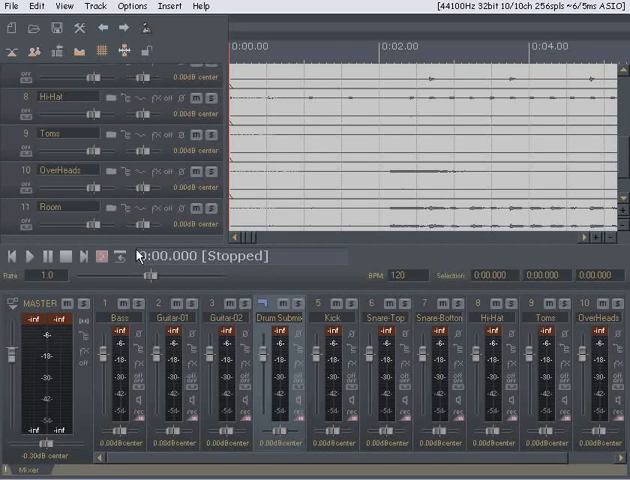
mouse_move(118, 236)
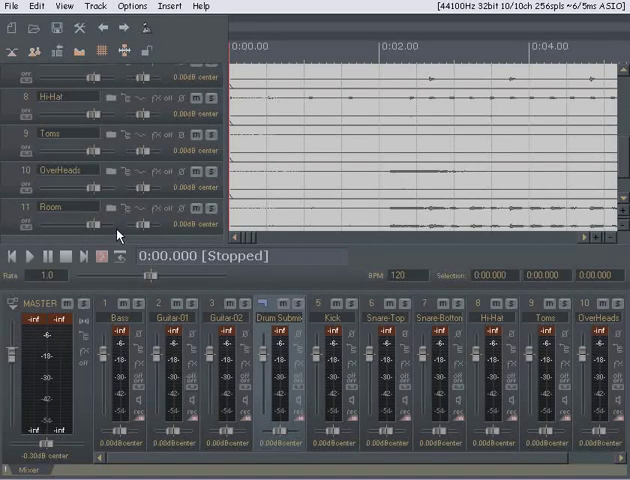
mouse_move(116, 230)
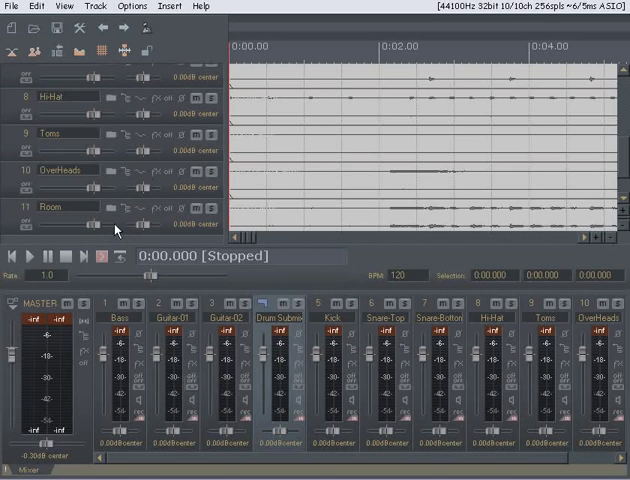
scroll(right, 3)
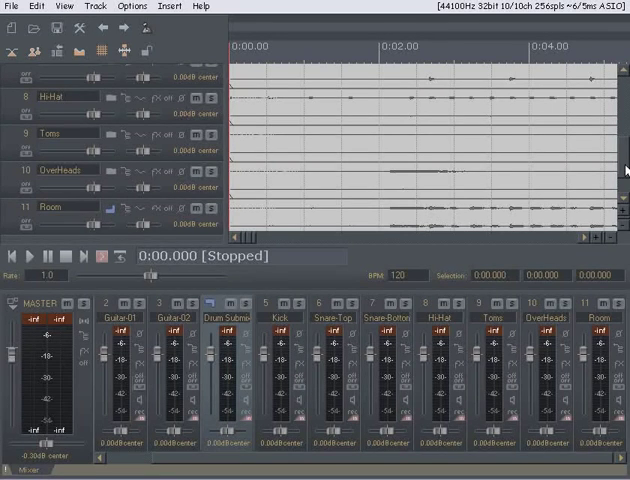
scroll(down, 3)
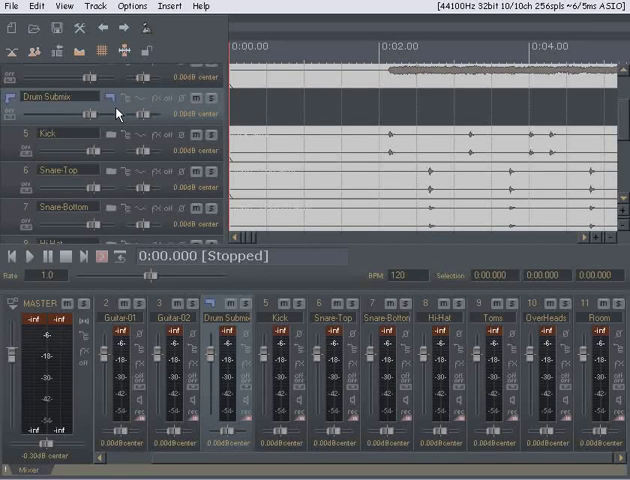
mouse_move(276, 236)
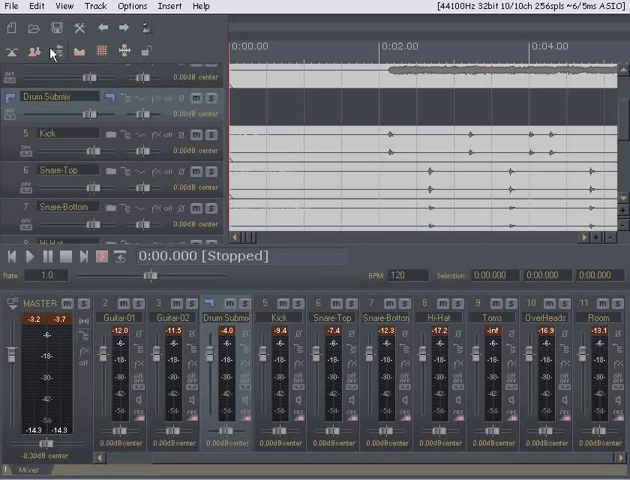
click(38, 256)
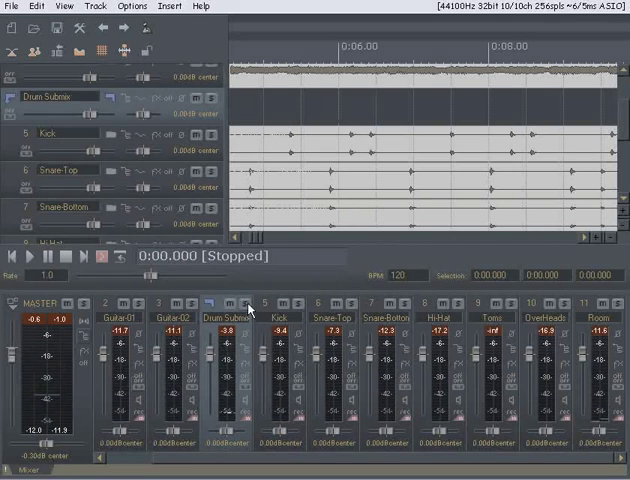
Start playback of the drum mix from the project start.
click(32, 256)
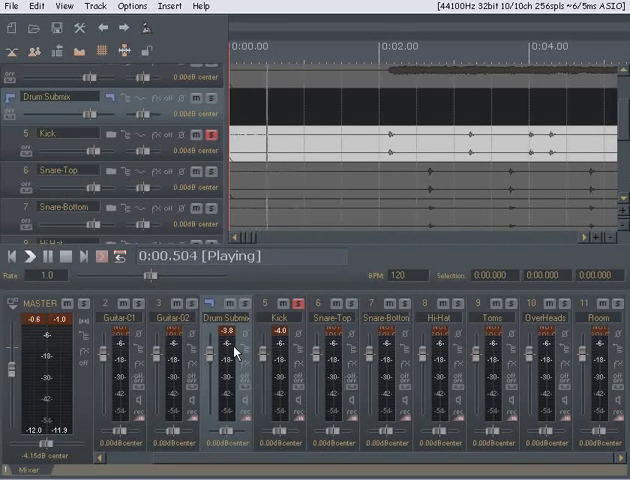
mouse_move(390, 396)
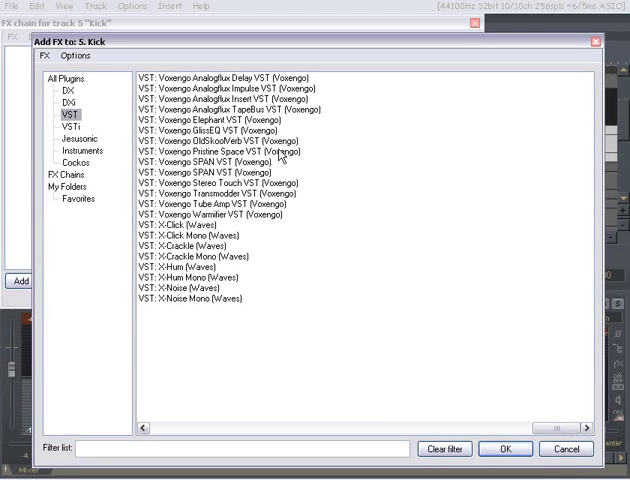
mouse_move(284, 156)
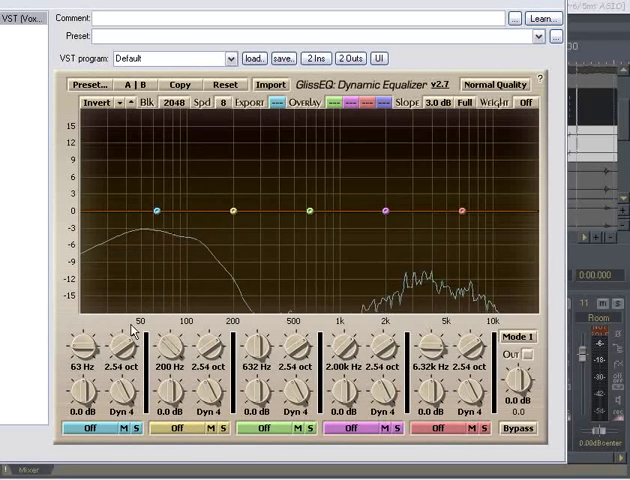
Enable kick EQ bands 1 and 2 as peaks: boost near 58 Hz, cut around 100 Hz.
click(96, 428)
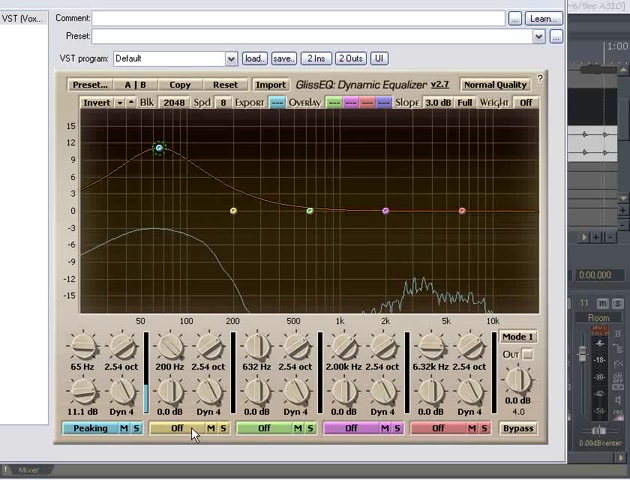
click(180, 428)
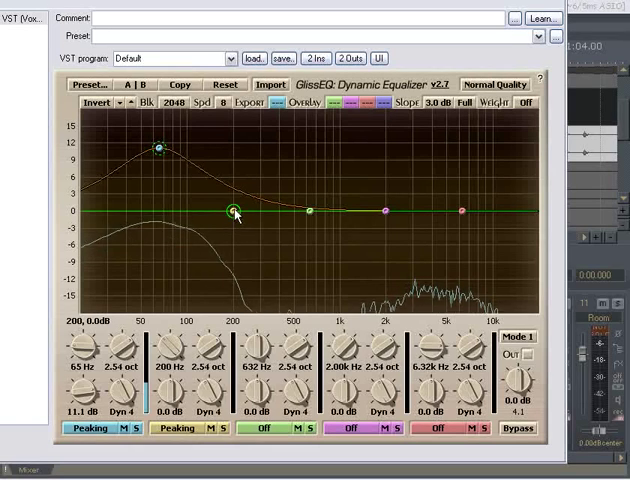
drag(232, 210, 196, 264)
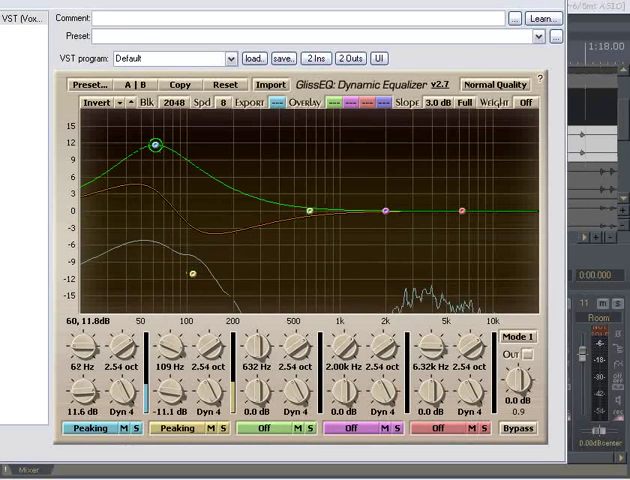
drag(156, 146, 150, 140)
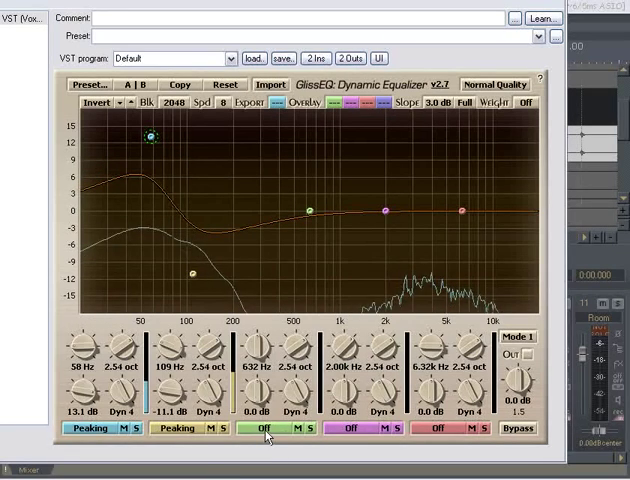
Enable the kick's third band near 1.4 kHz and reshape the upper high-shelf band.
click(264, 428)
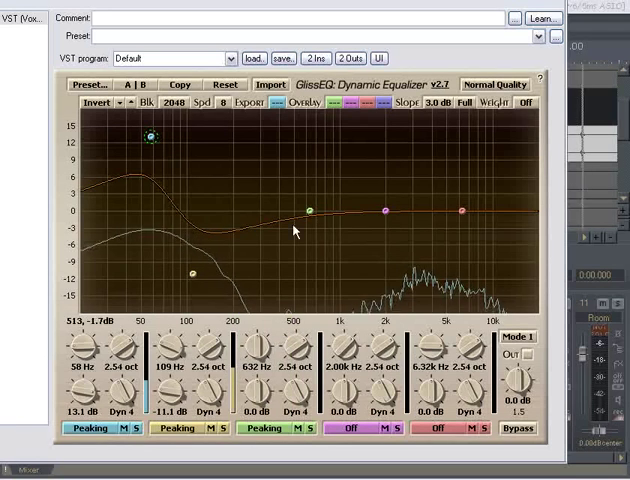
drag(312, 210, 358, 128)
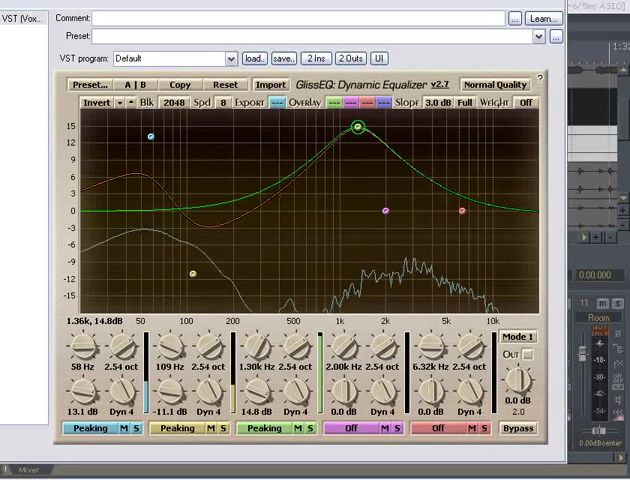
drag(358, 126, 358, 296)
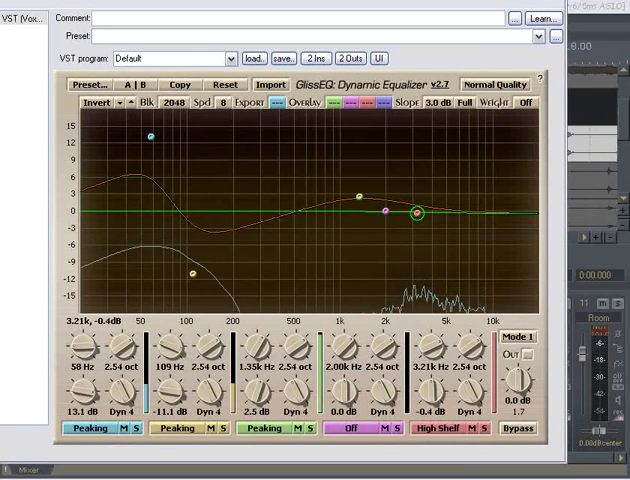
drag(412, 214, 406, 146)
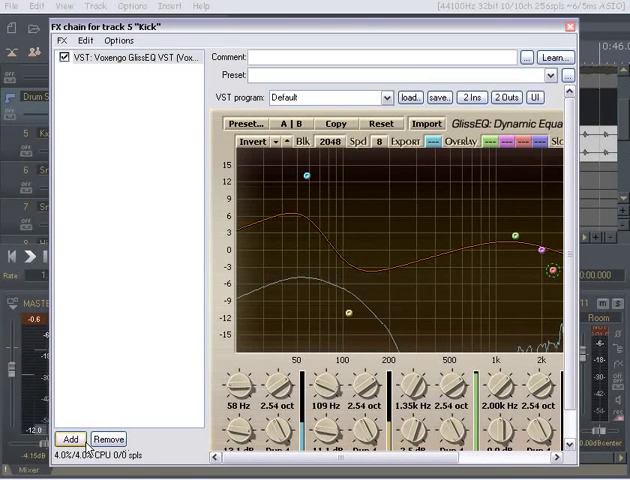
Make a final adjustment to the kick's GlissEQ band settings.
click(70, 440)
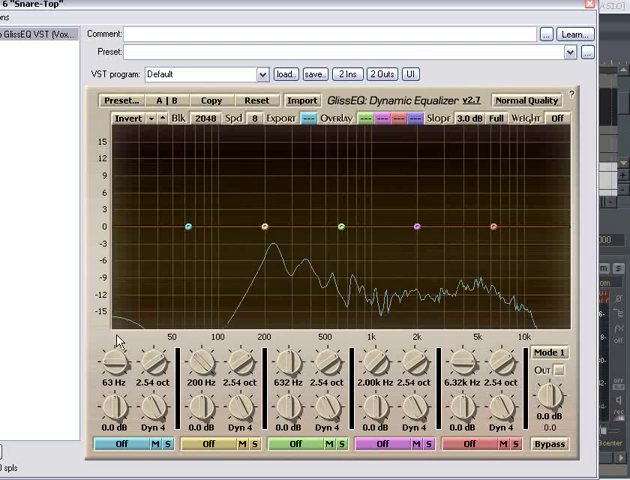
Set Snare-Top band 1 to High-pass with its cutoff near 111 Hz.
click(116, 444)
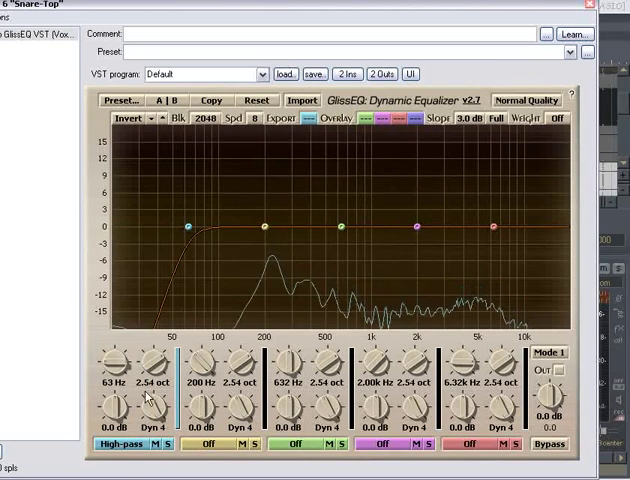
drag(188, 228, 220, 222)
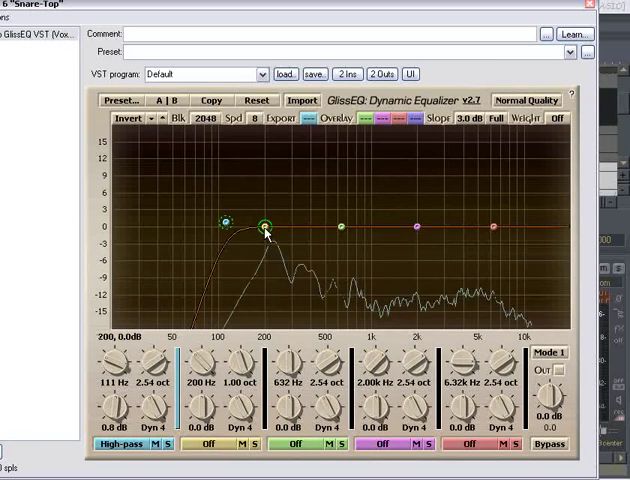
Enable Snare-Top band 2 as a peak and fine-tune its narrow boost around 224 Hz.
click(208, 444)
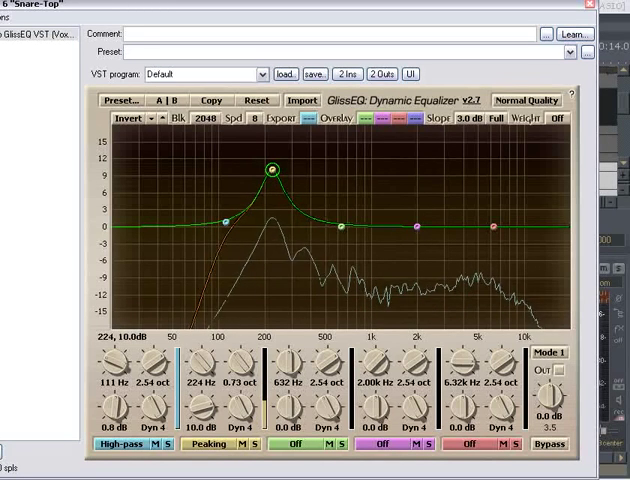
drag(276, 168, 272, 176)
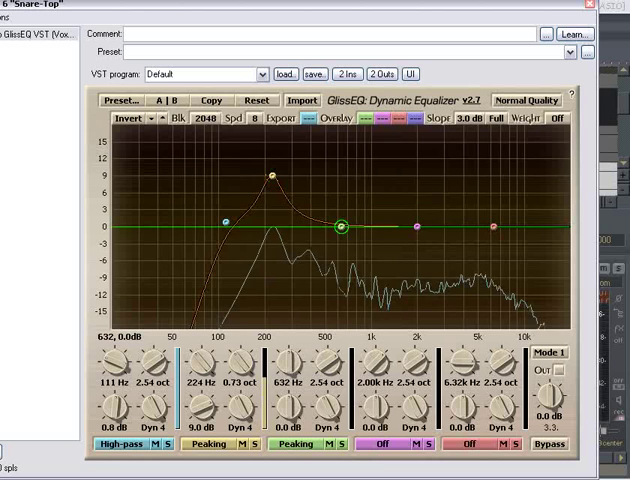
Move the Snare-Top third band's boost up toward about 2 kHz.
drag(340, 228, 386, 196)
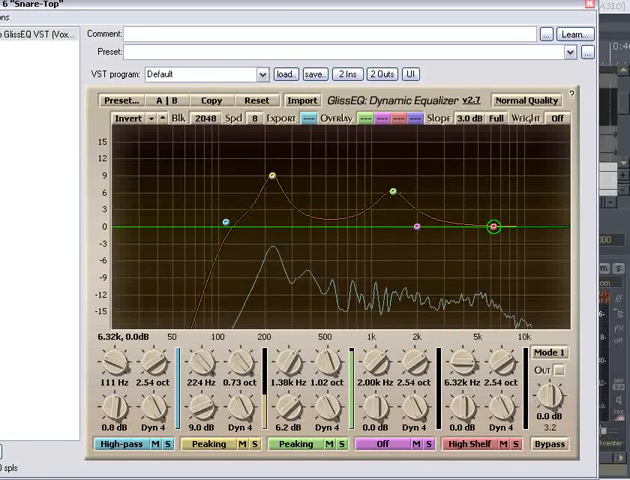
Drag the high-shelf node to about 4.1 kHz with roughly +5–6 dB of boost.
drag(492, 224, 468, 188)
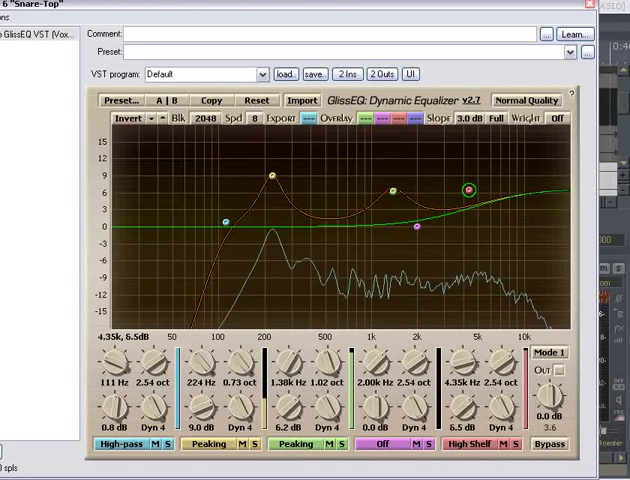
drag(468, 188, 468, 140)
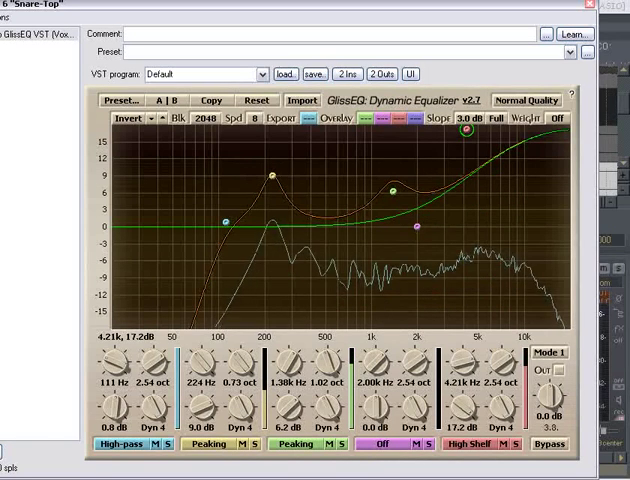
drag(464, 126, 490, 328)
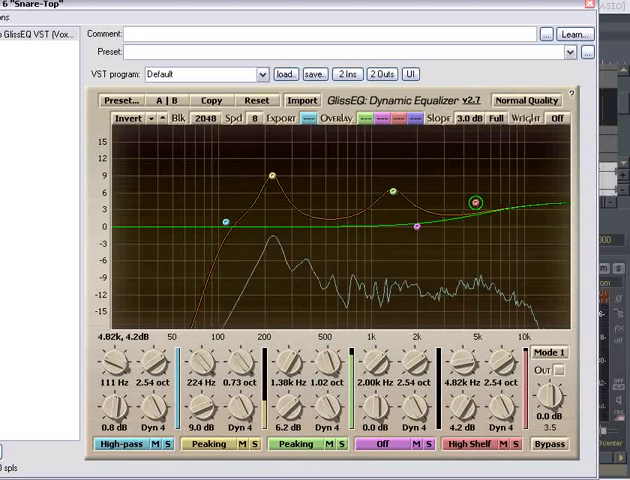
drag(470, 196, 470, 196)
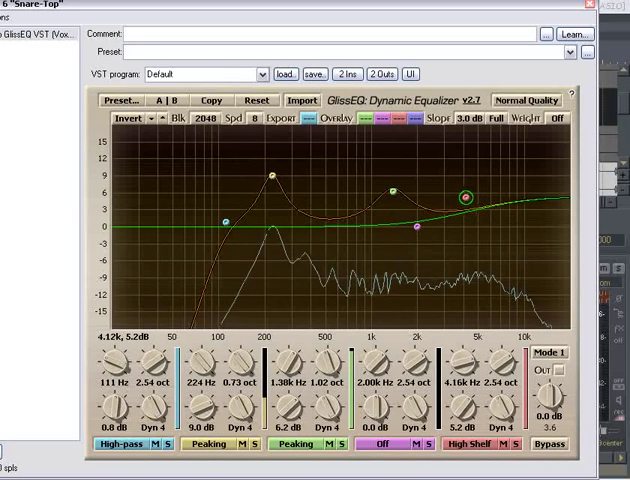
drag(466, 196, 464, 192)
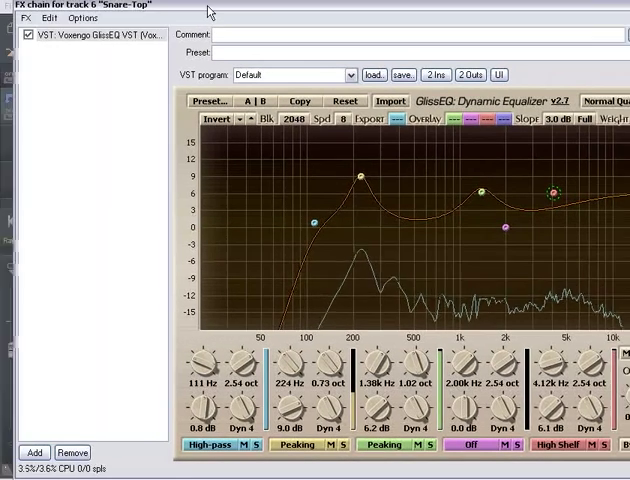
Insert the Blockfish compressor after GlissEQ and nudge its compression setting.
click(36, 452)
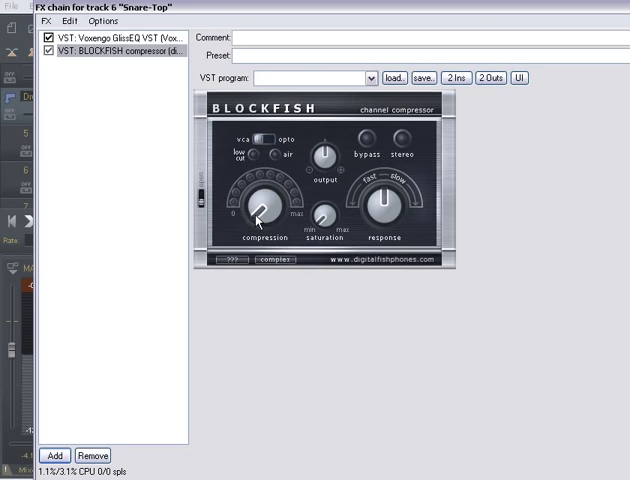
drag(256, 220, 256, 198)
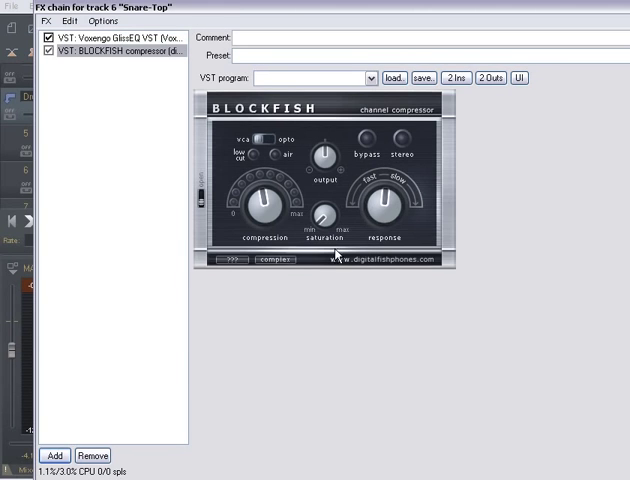
mouse_move(310, 196)
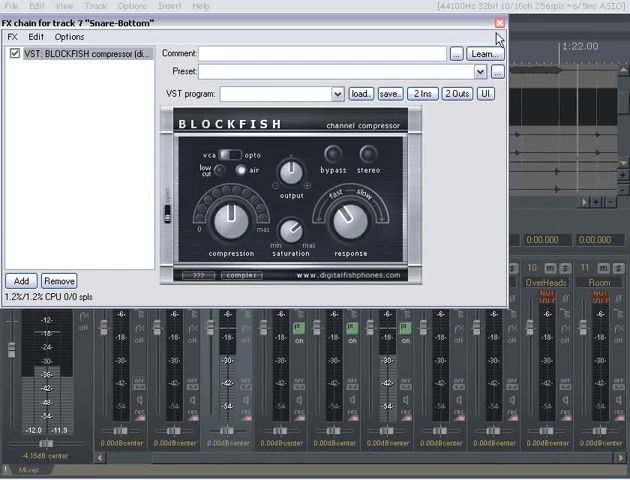
Bring up the add-effect browser for the Hi-Hat track with the Snare Bottom compressor in place.
click(496, 22)
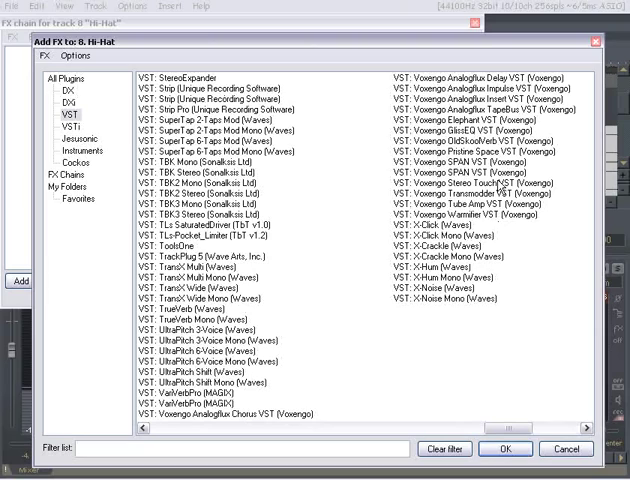
Confirm Voxengo GlissEQ so it loads on the Hi-Hat chain with a flat curve.
click(508, 448)
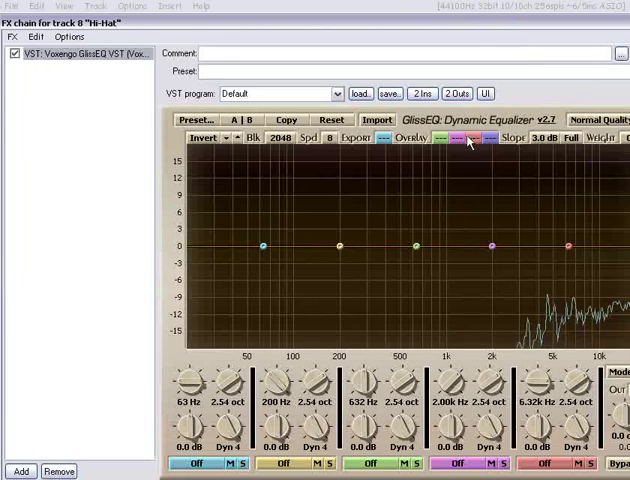